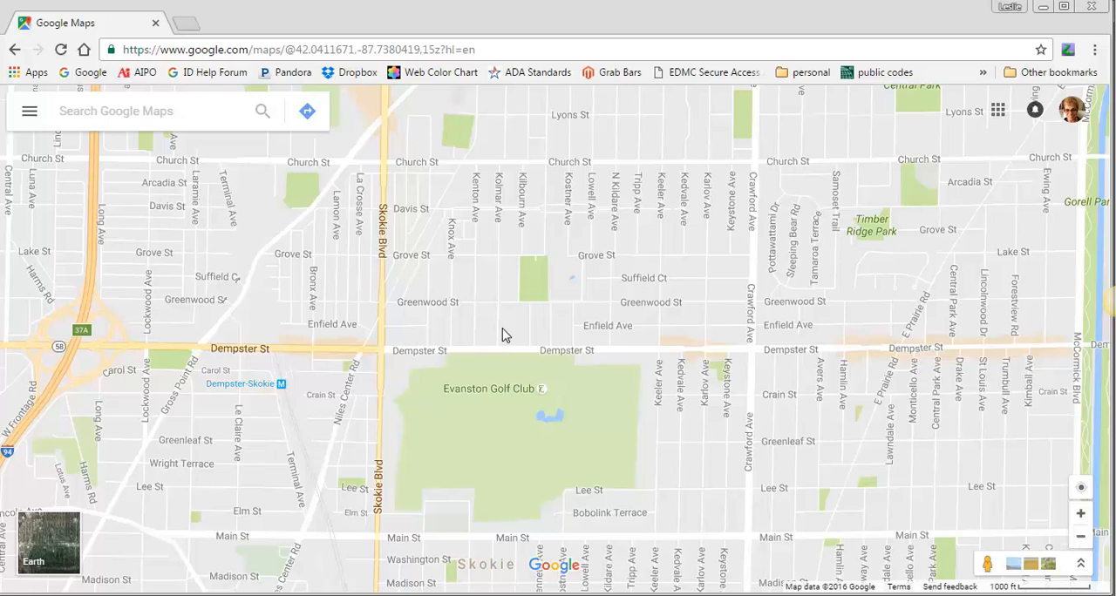
mouse_move(330, 163)
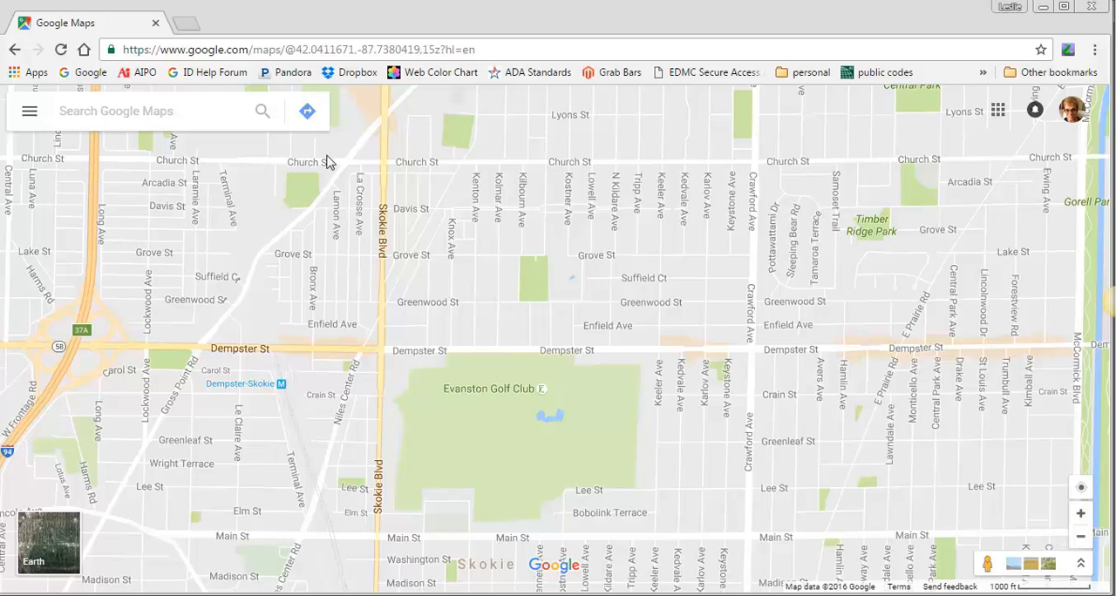
mouse_move(874, 143)
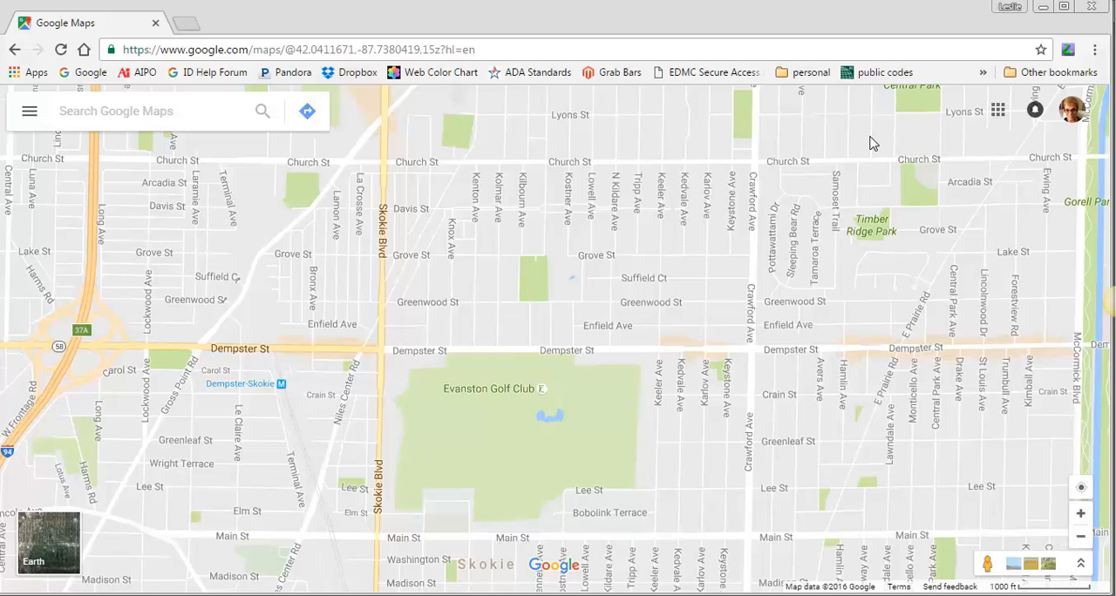
mouse_move(467, 172)
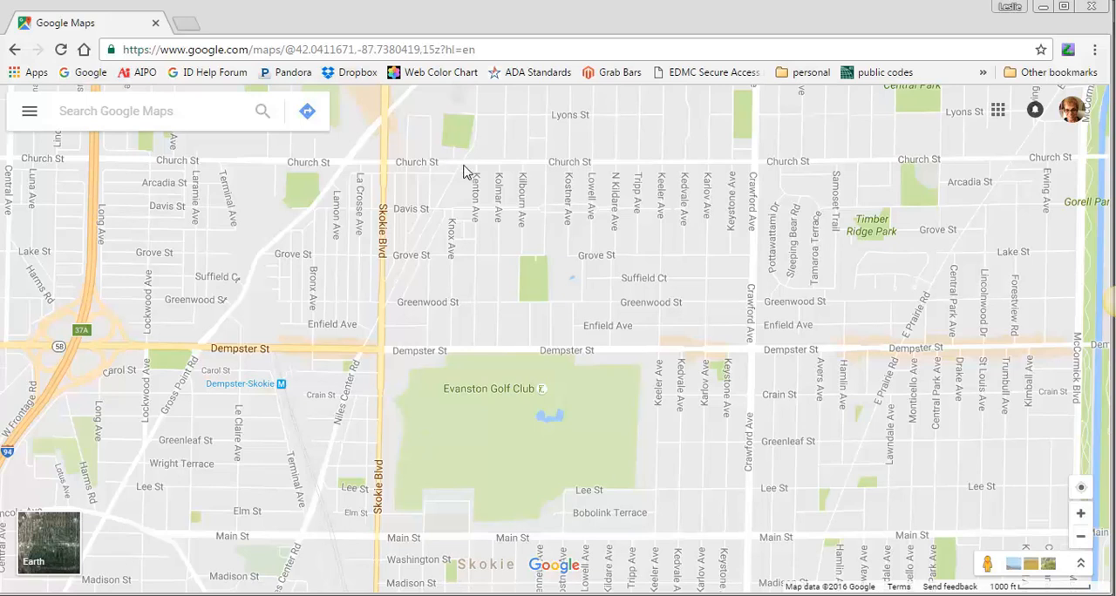
Print the Google Maps page to Adobe PDF in landscape layout.
left_click(1095, 49)
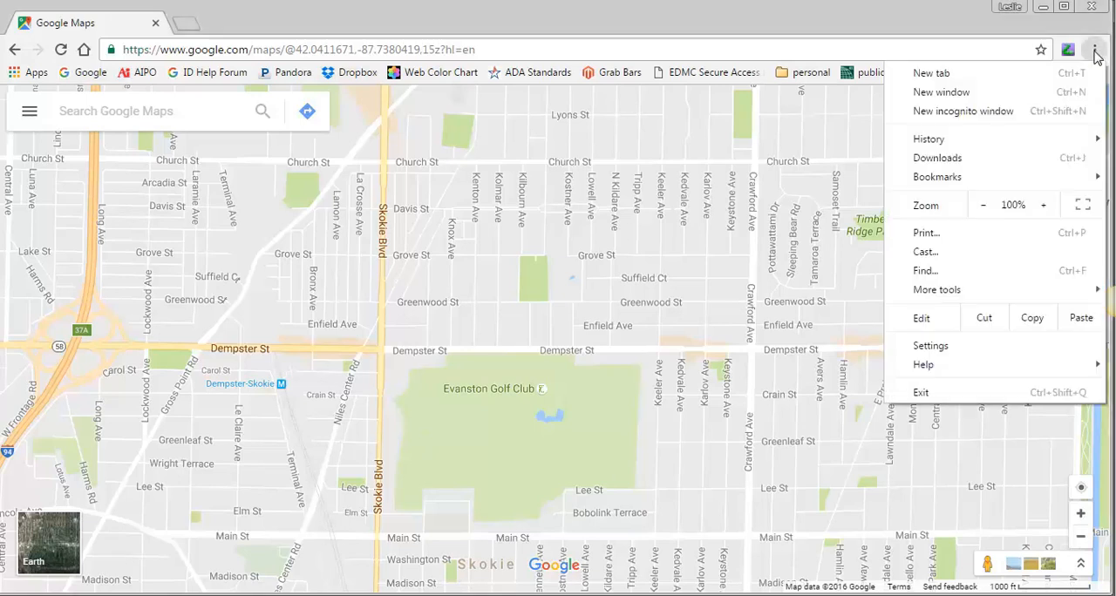
mouse_move(937, 157)
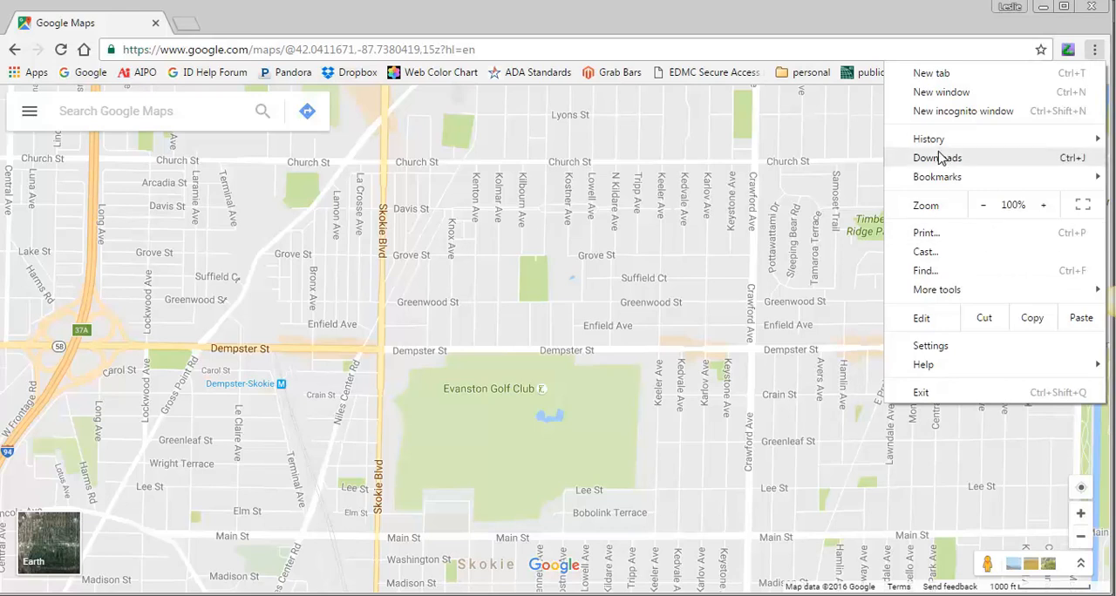
left_click(925, 233)
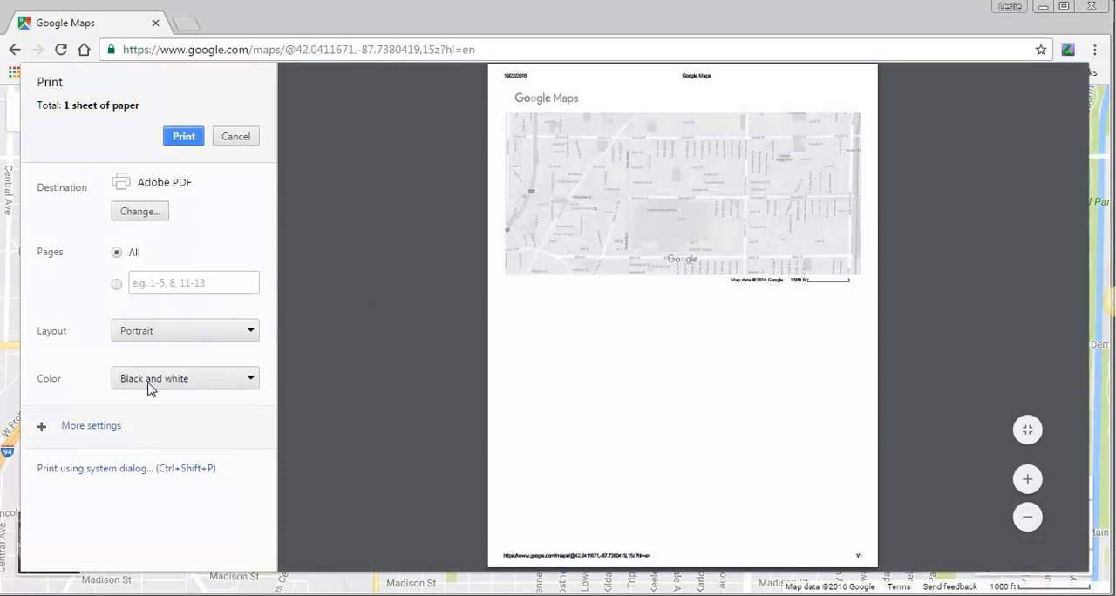
mouse_move(269, 350)
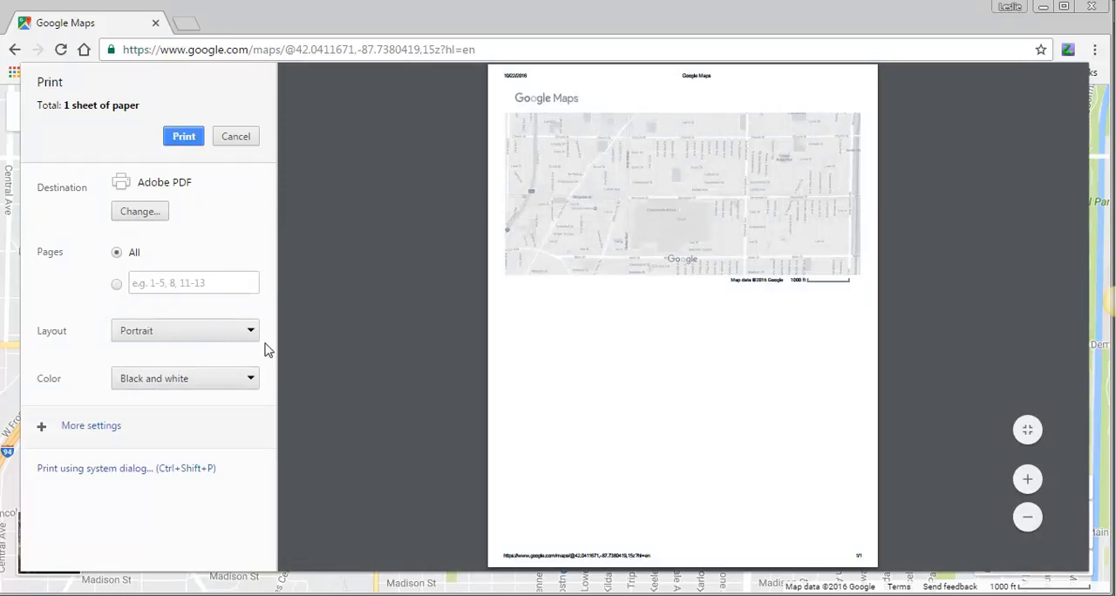
left_click(183, 331)
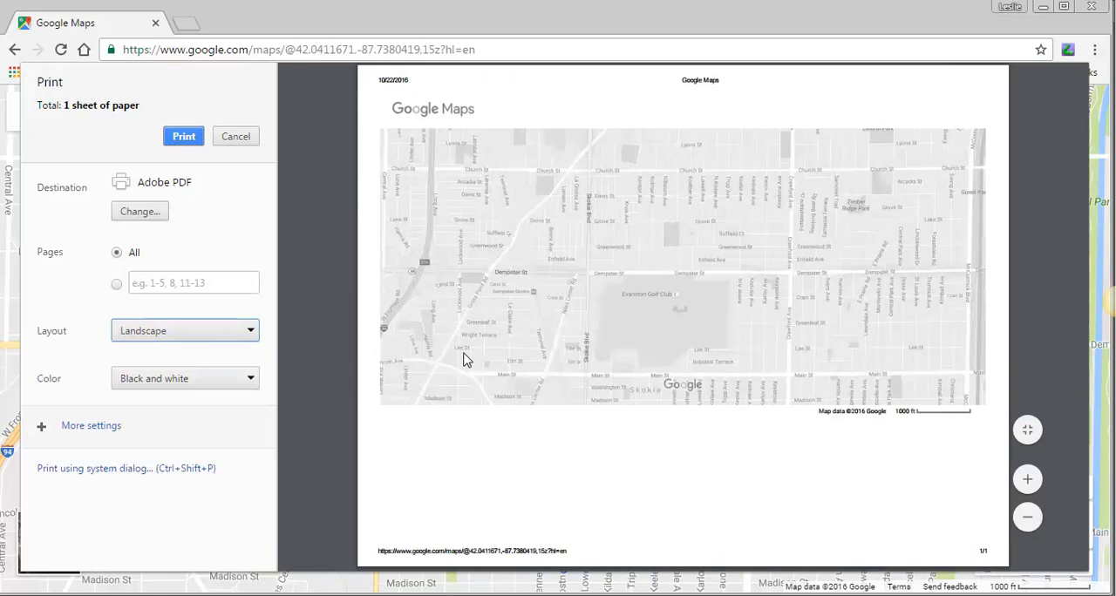
mouse_move(599, 159)
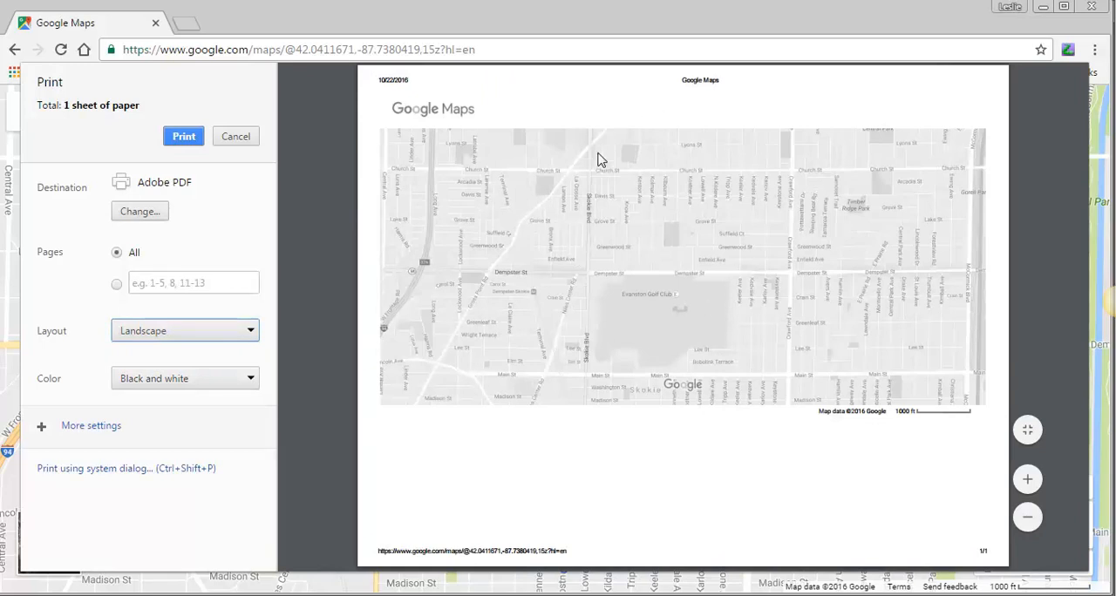
left_click(235, 136)
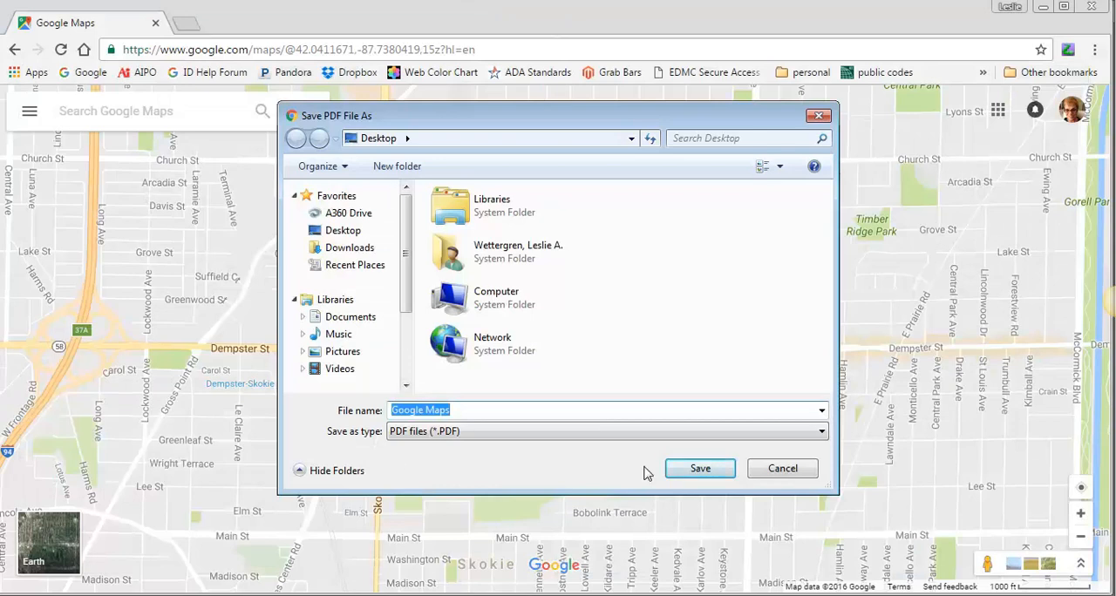
Save the PDF as 'Google Maps' in the Desktop folder.
left_click(700, 468)
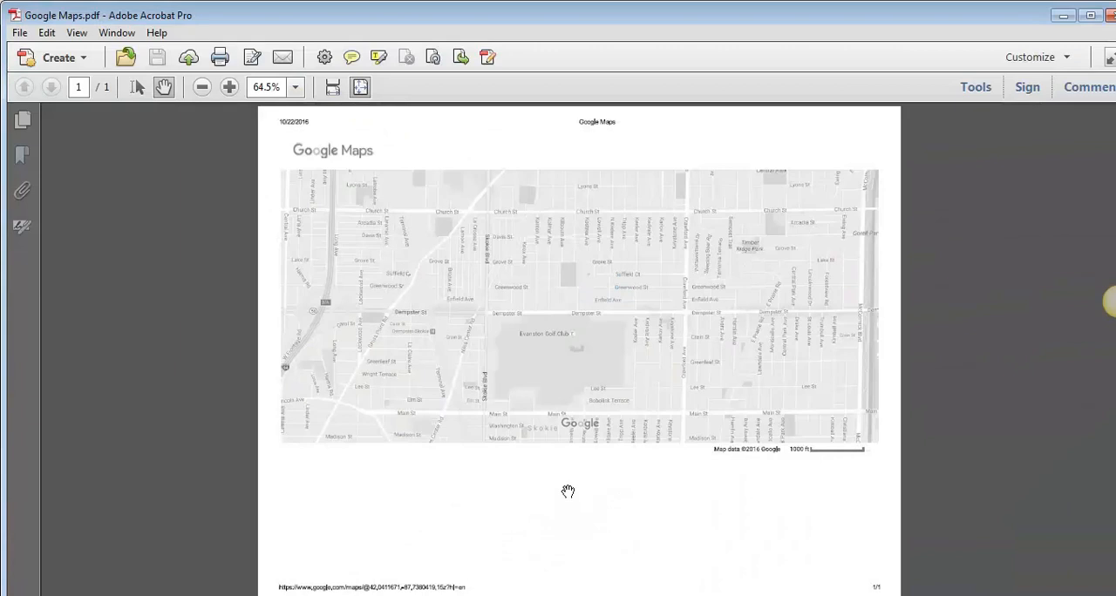
mouse_move(501, 444)
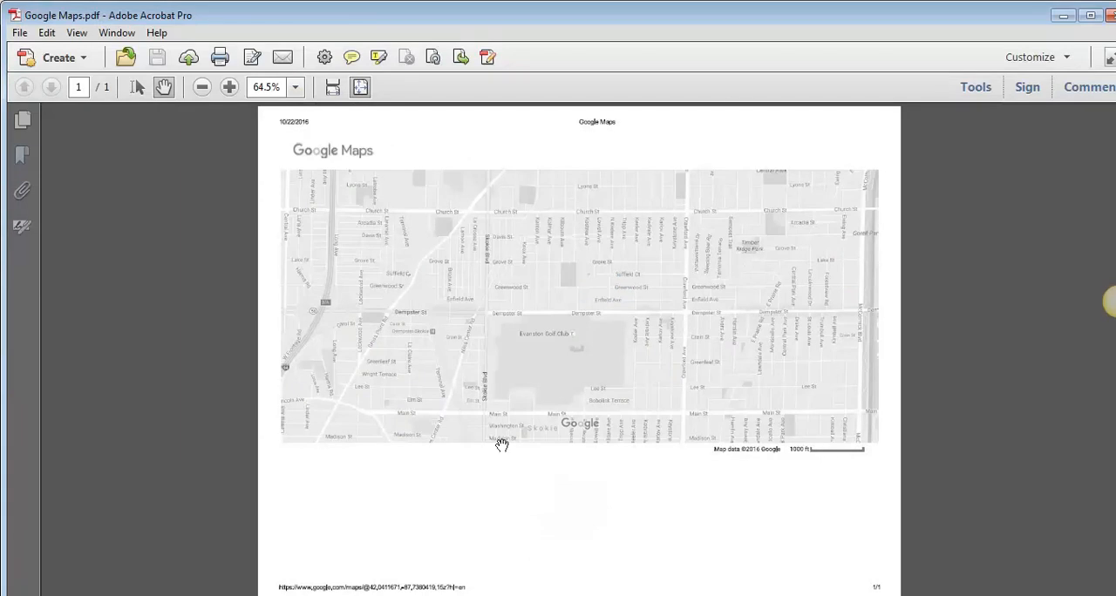
mouse_move(1002, 140)
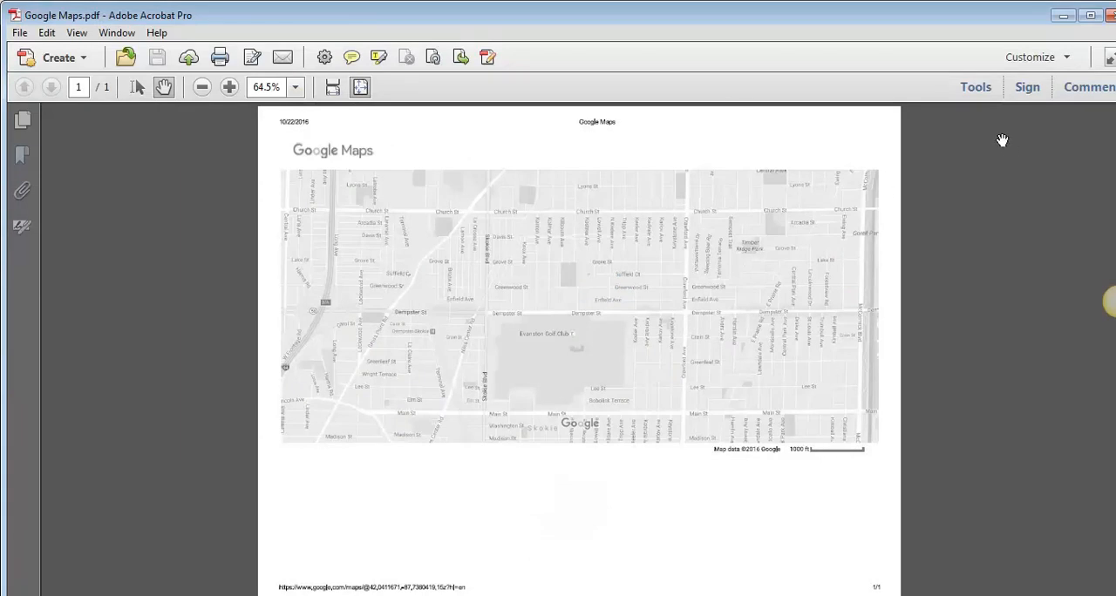
Open Acrobat's page tools and dismiss the Scanned Page Alert.
left_click(976, 86)
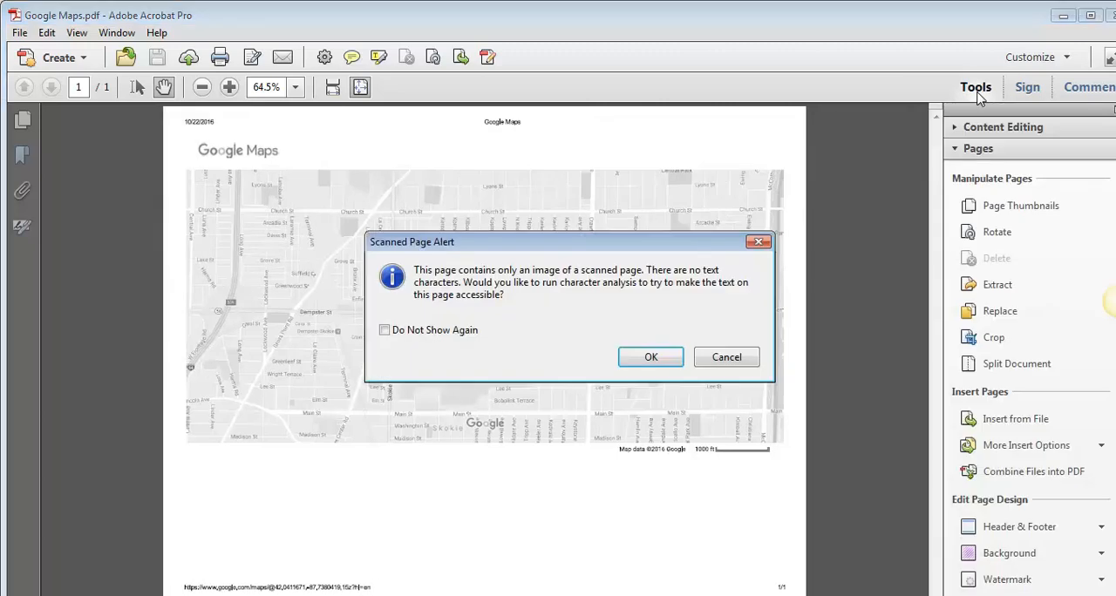
left_click(650, 356)
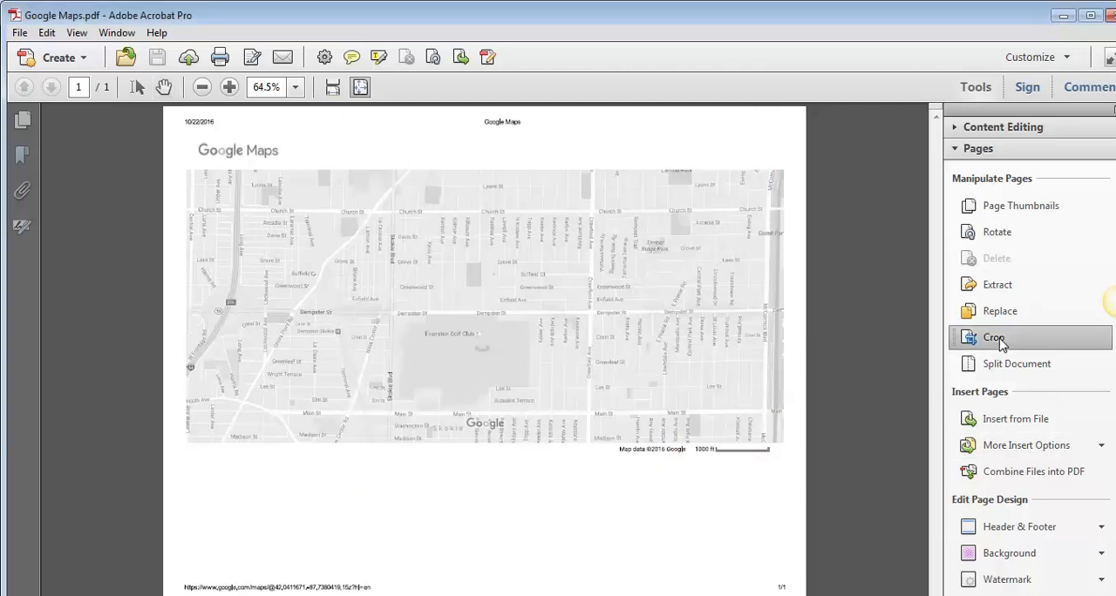
Crop the page to the map region around Skokie Blvd and Evanston Golf Club.
left_click(993, 337)
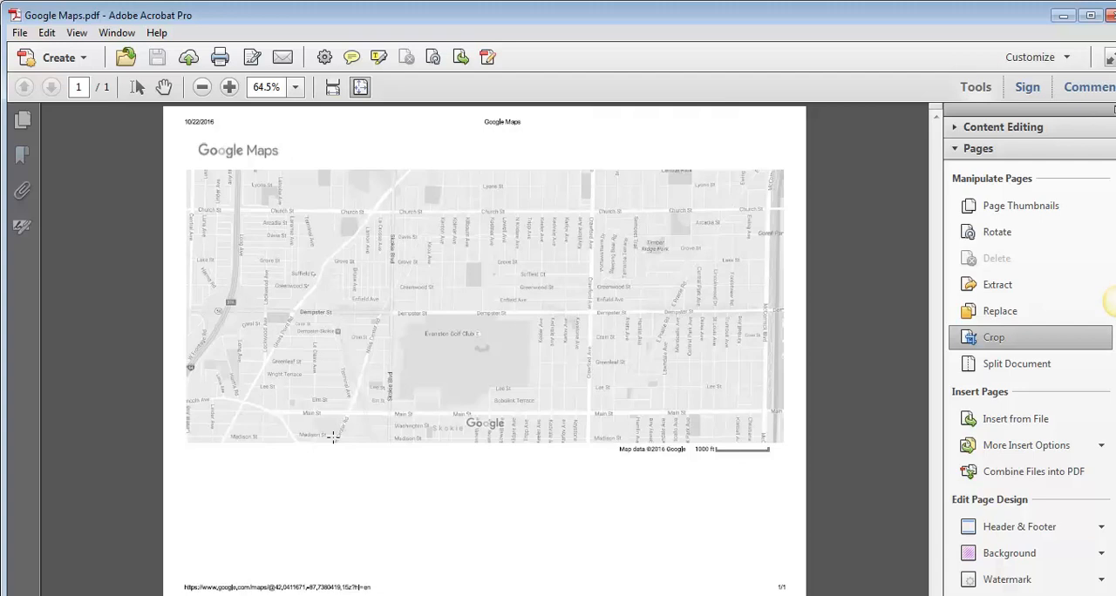
mouse_move(302, 415)
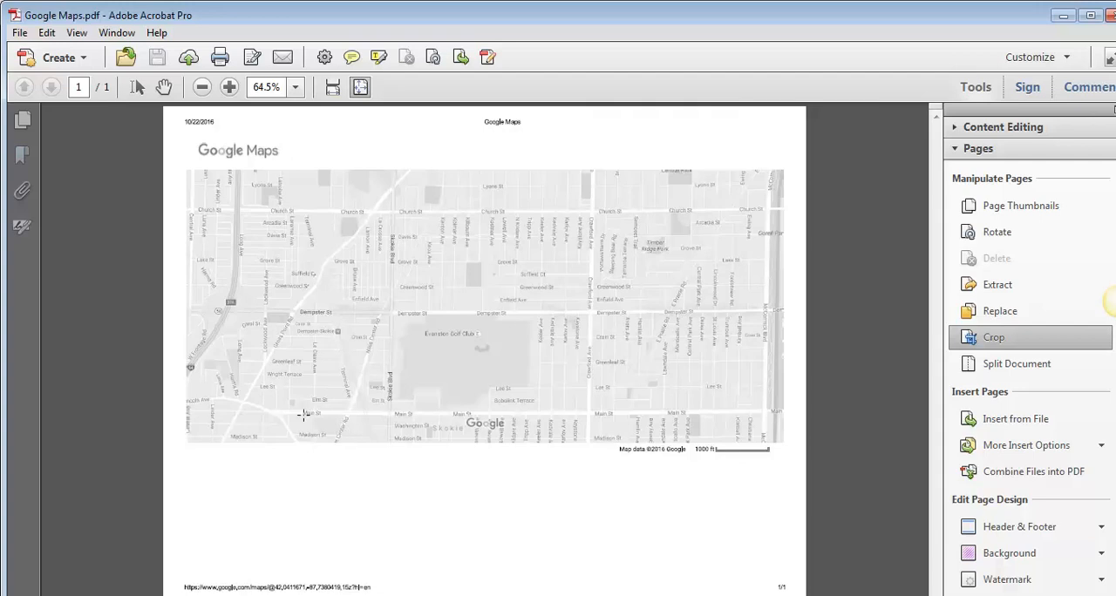
left_click_drag(305, 207, 539, 407)
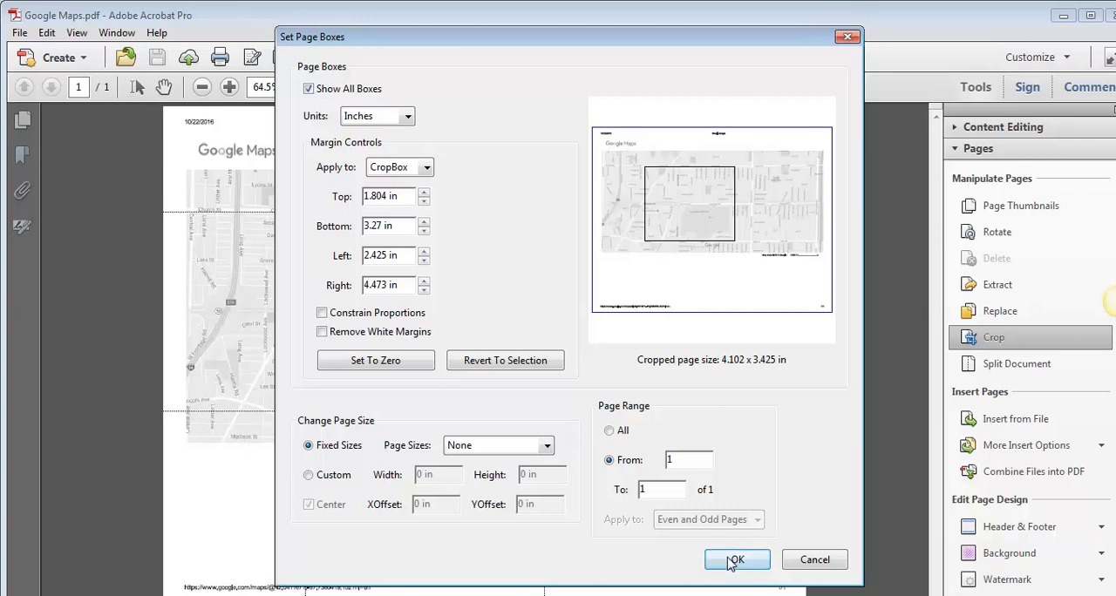
left_click(736, 559)
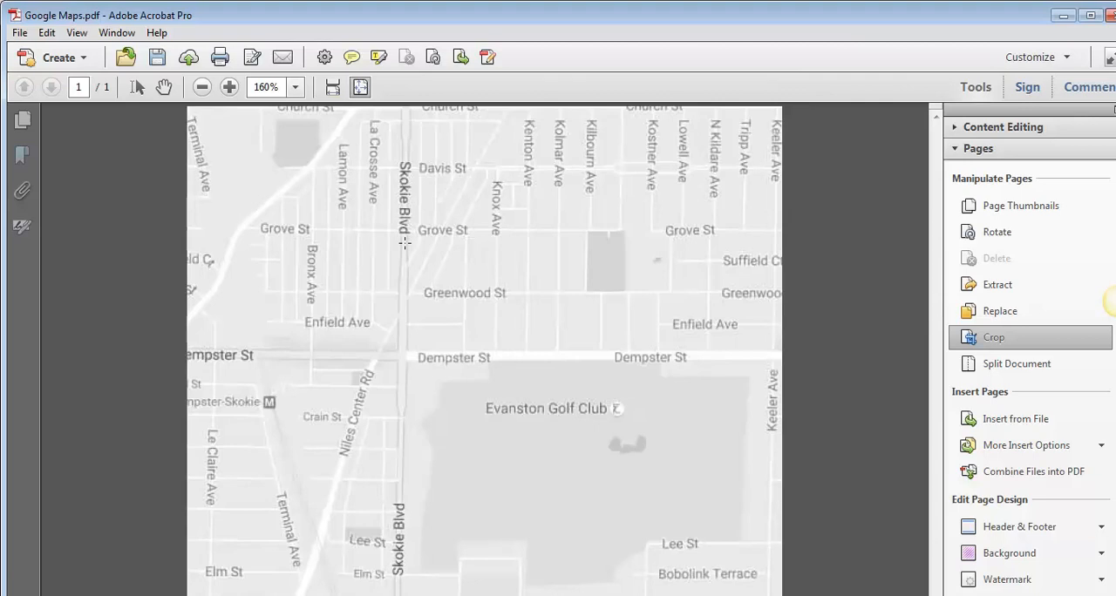
mouse_move(610, 358)
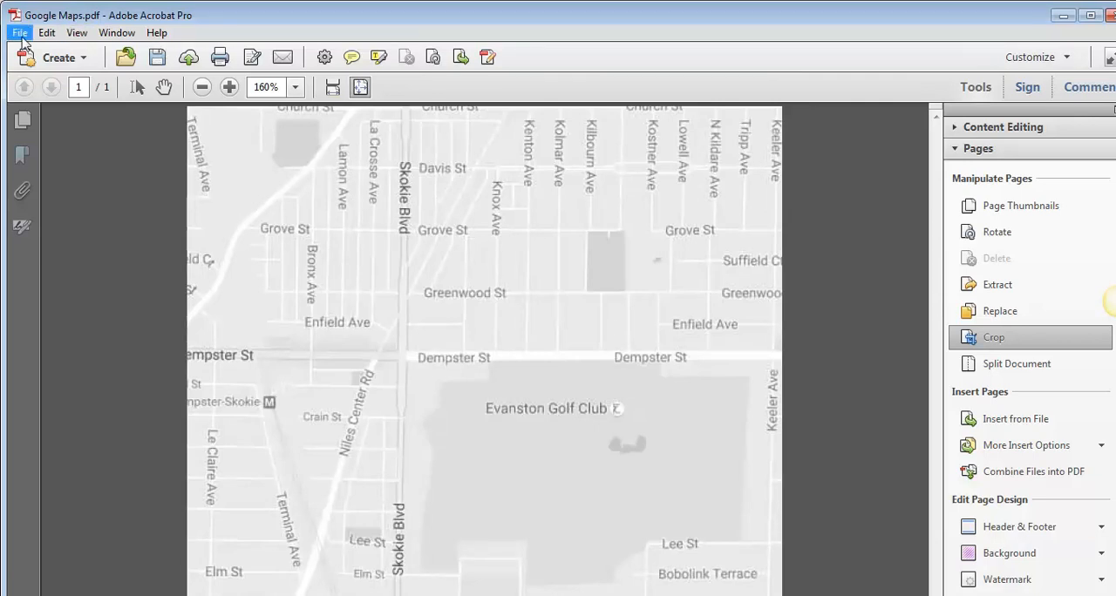
Save the cropped map as JPEG (*.jpg) named Google Maps on the Desktop.
left_click(19, 32)
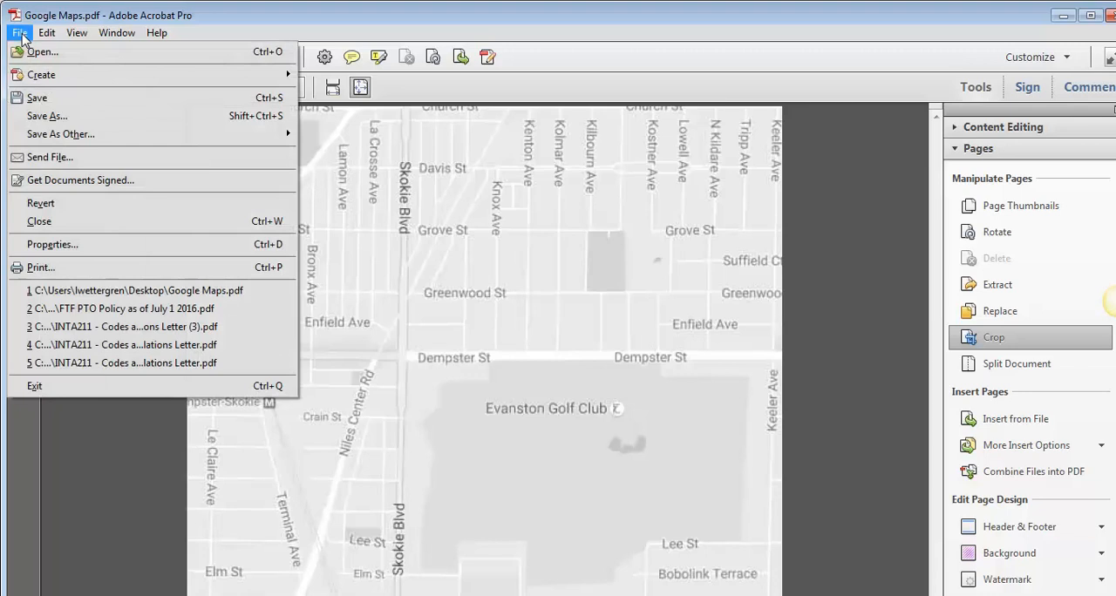
left_click(47, 115)
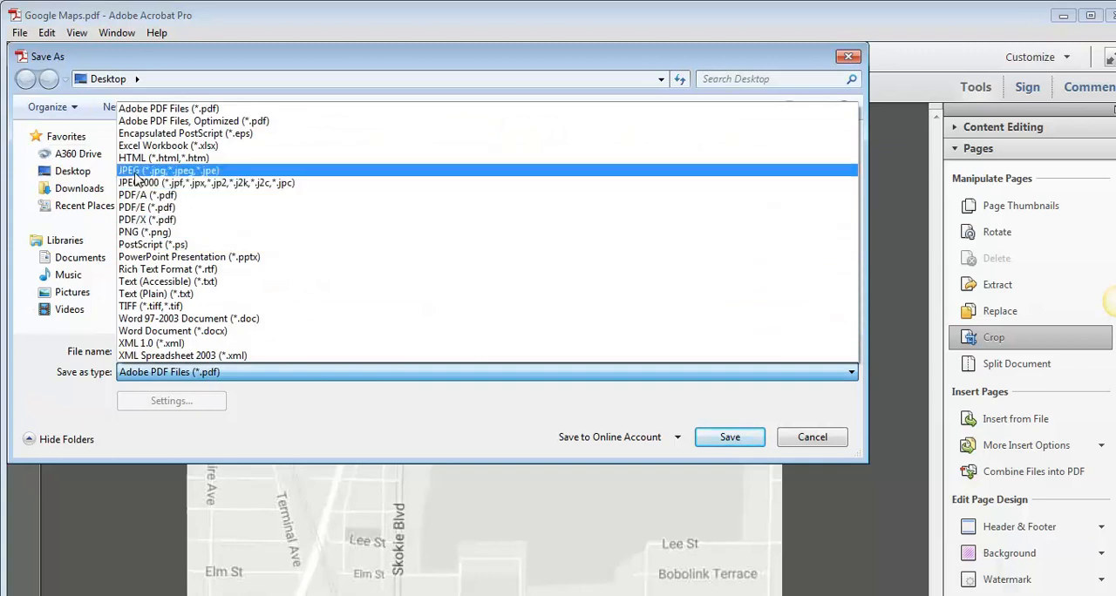
left_click(167, 170)
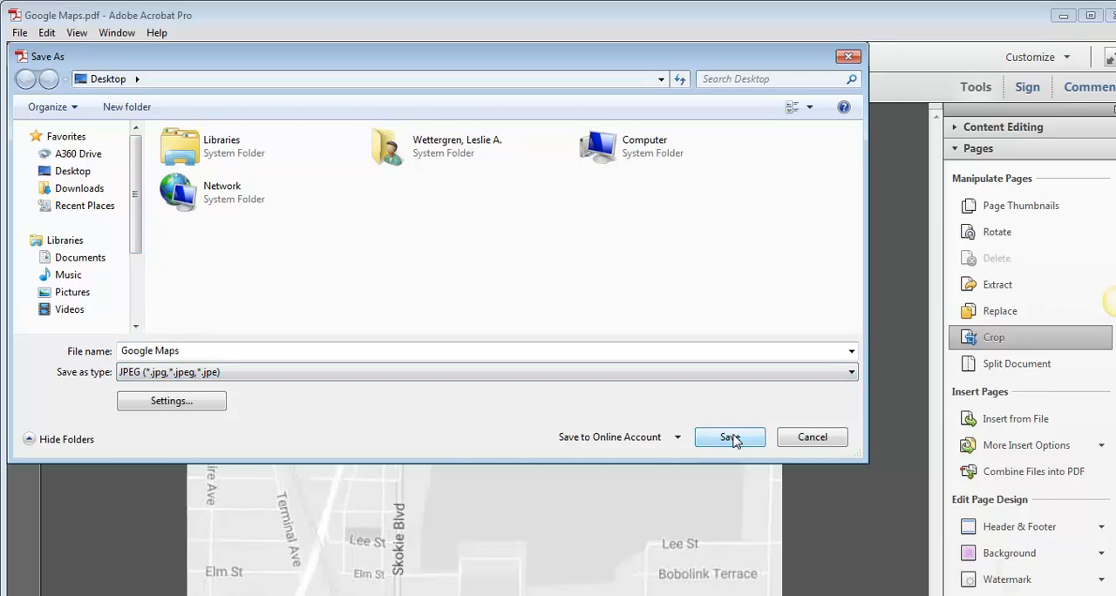
left_click(729, 437)
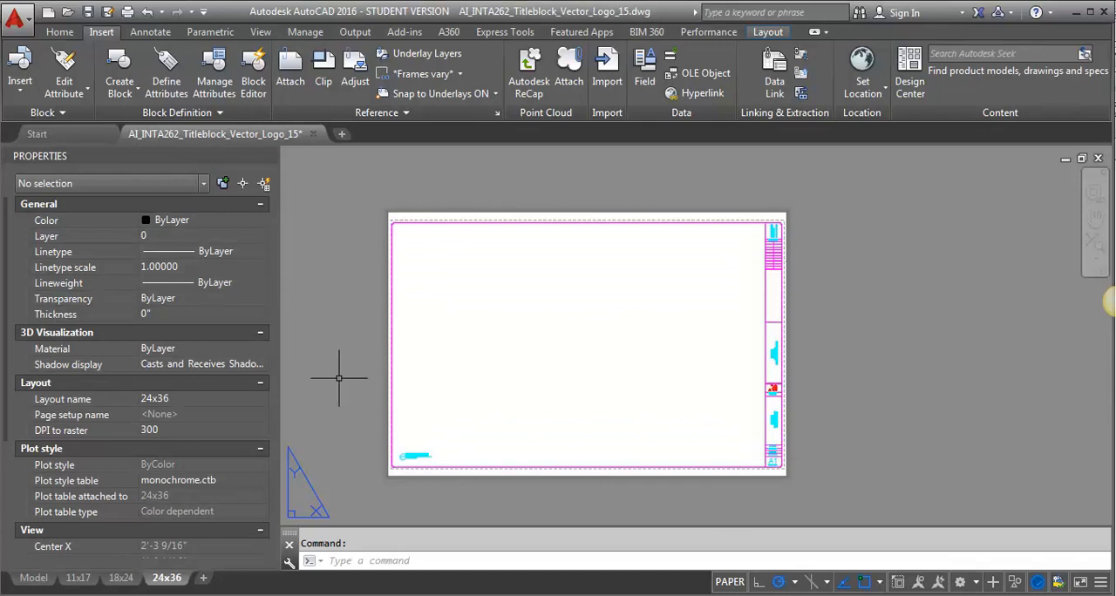
mouse_move(738, 211)
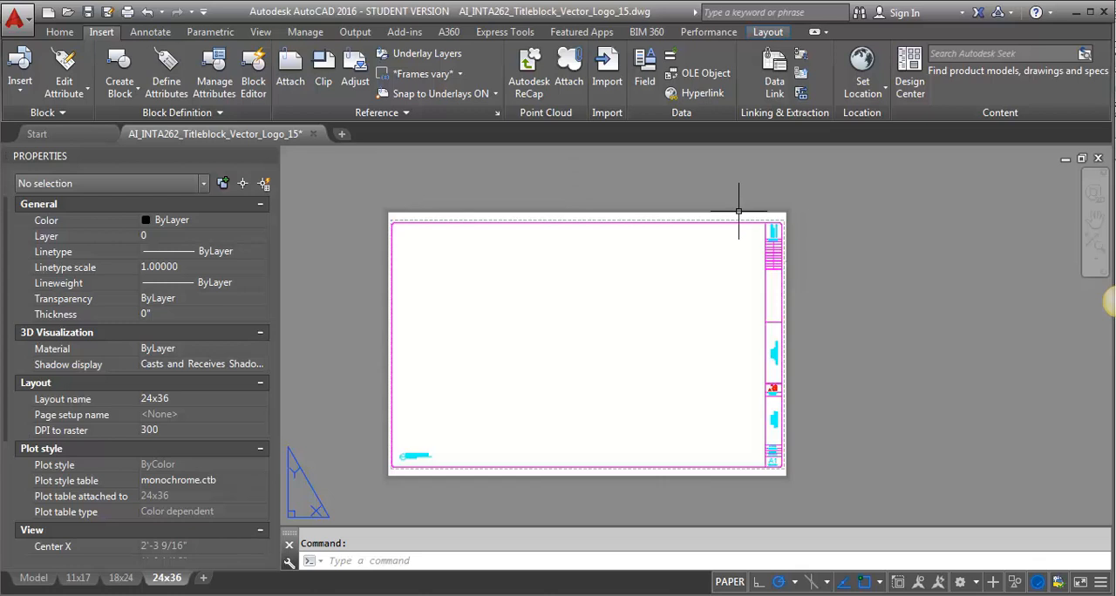
mouse_move(357, 233)
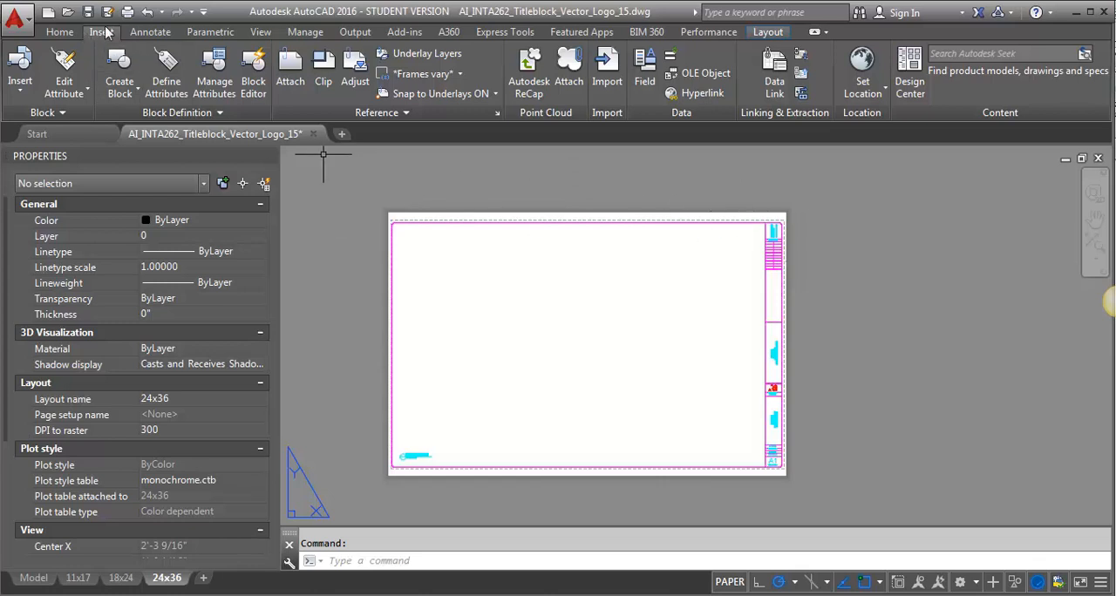
mouse_move(290, 65)
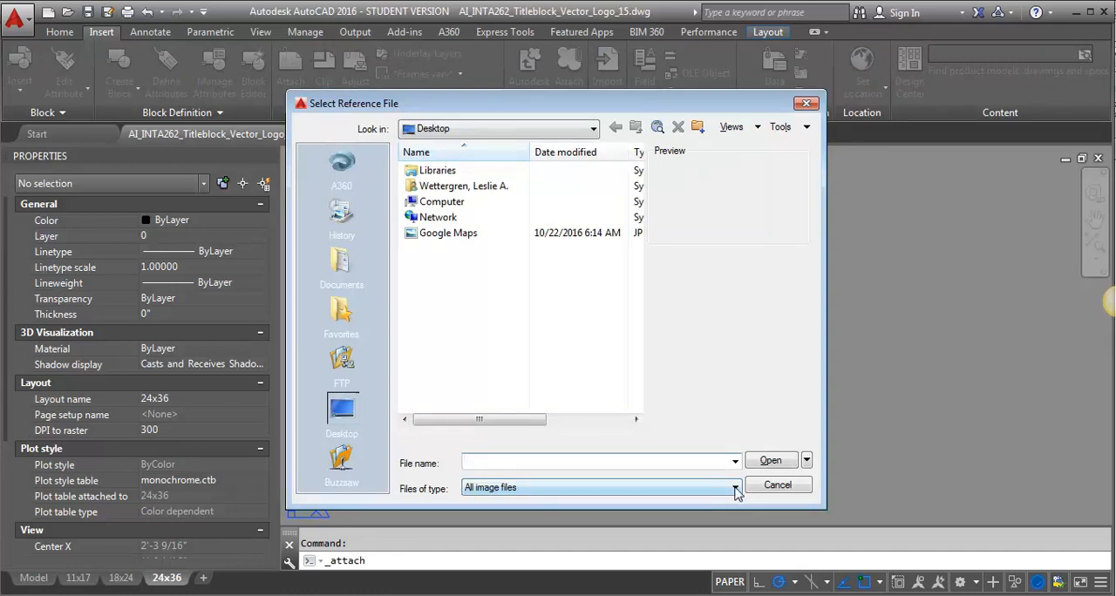
Select the Google Maps JPEG from the Desktop in the image file dialog.
left_click(734, 487)
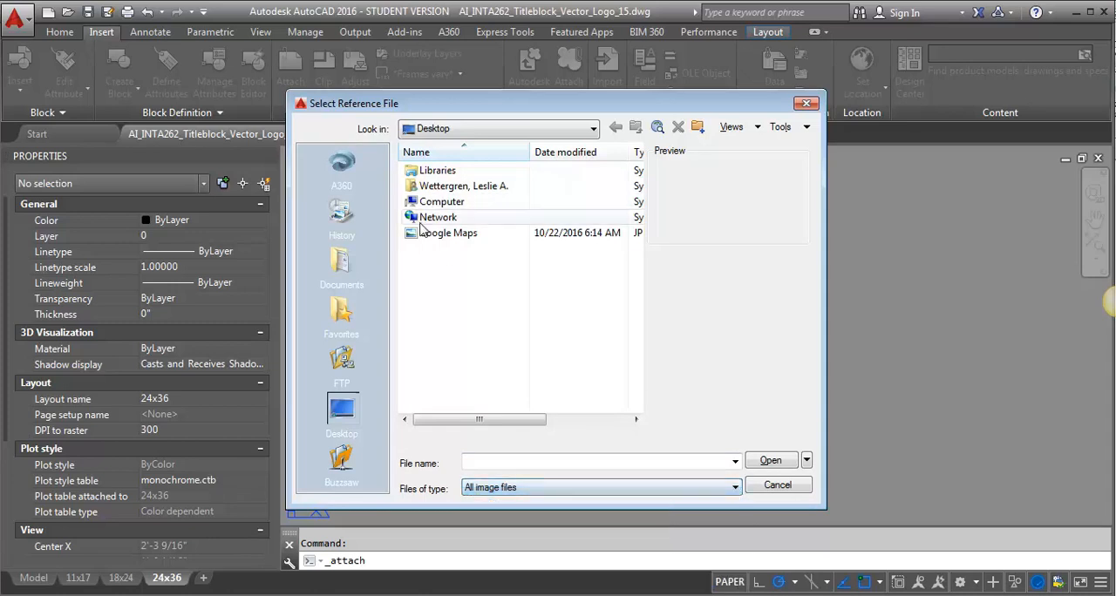
left_click(448, 233)
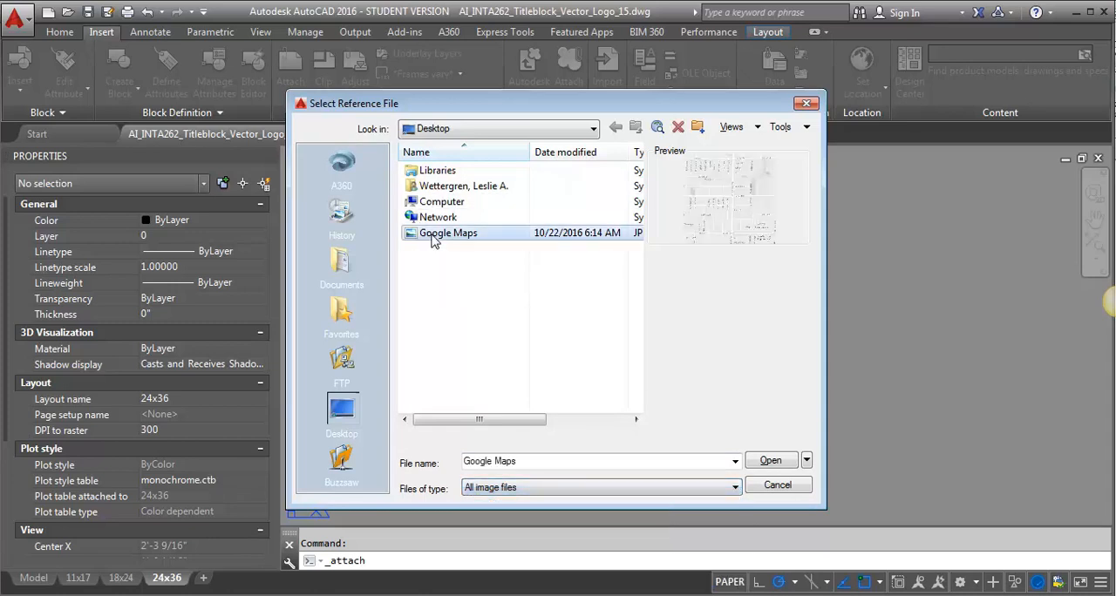
left_click(769, 461)
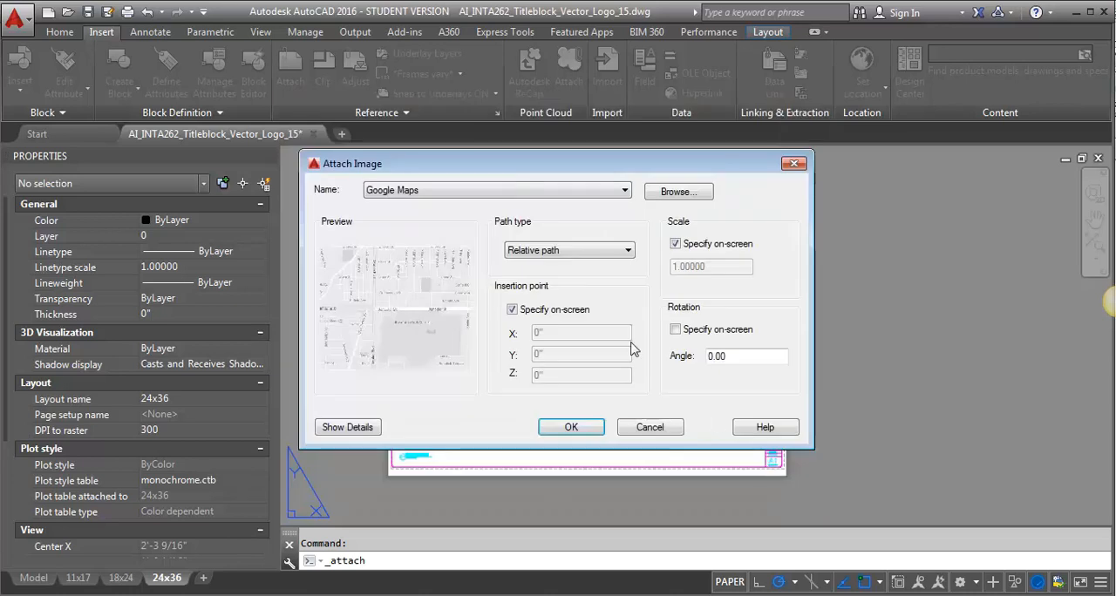
mouse_move(680, 376)
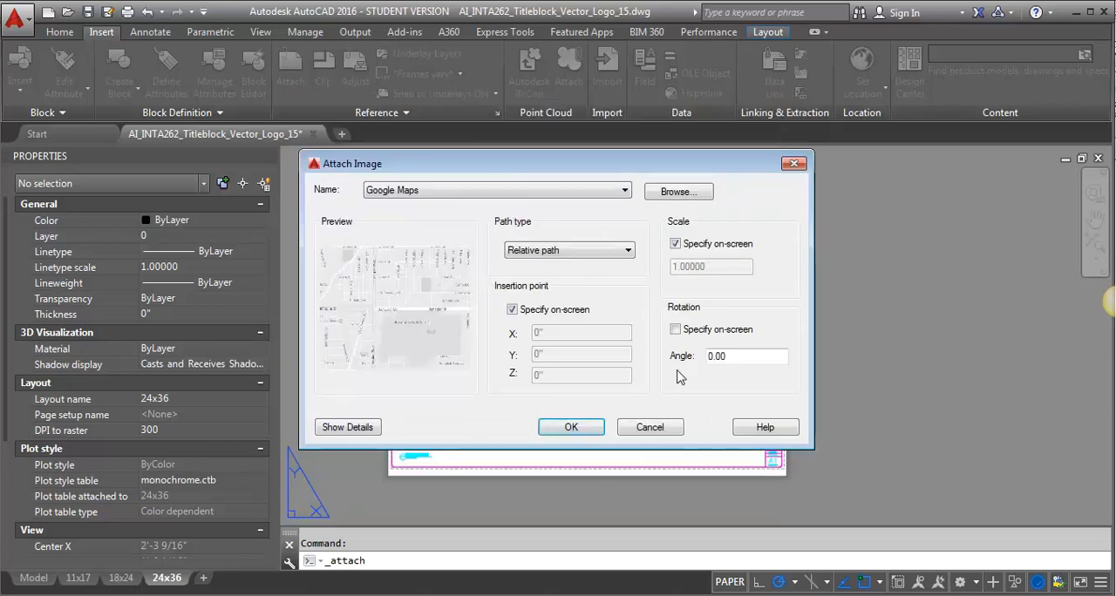
Confirm Attach Image with on-screen insertion point and scale.
left_click(570, 427)
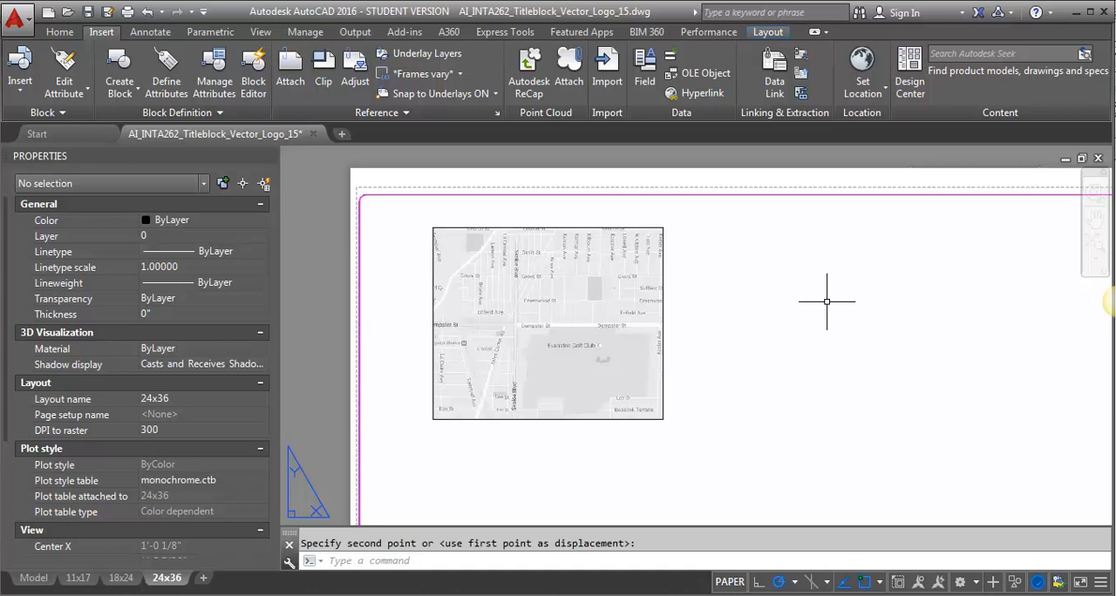
mouse_move(586, 500)
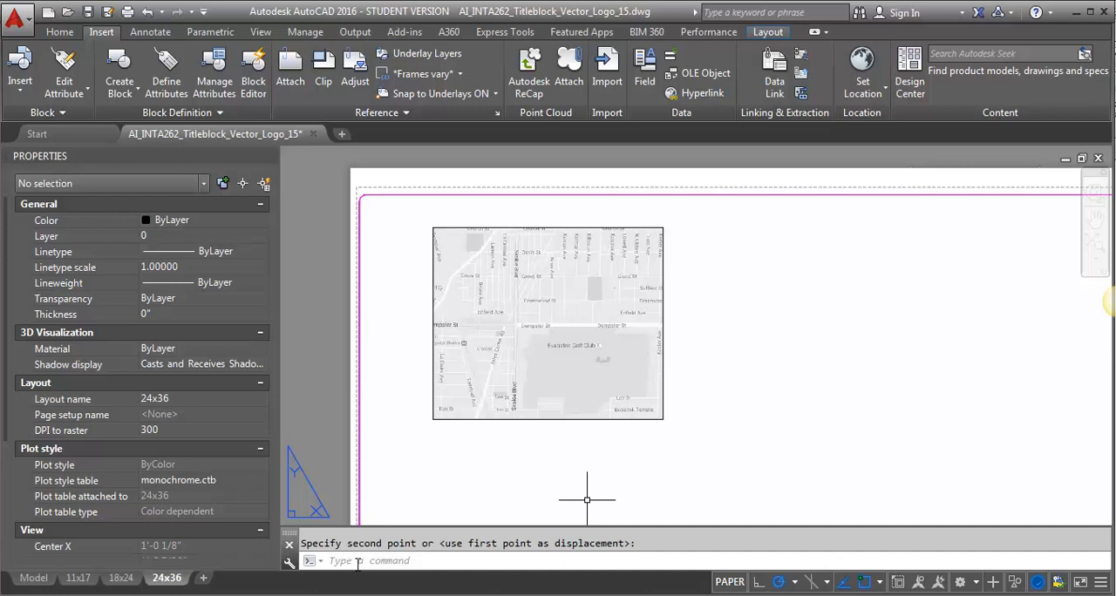
Start a new command by typing 'im'.
type("im")
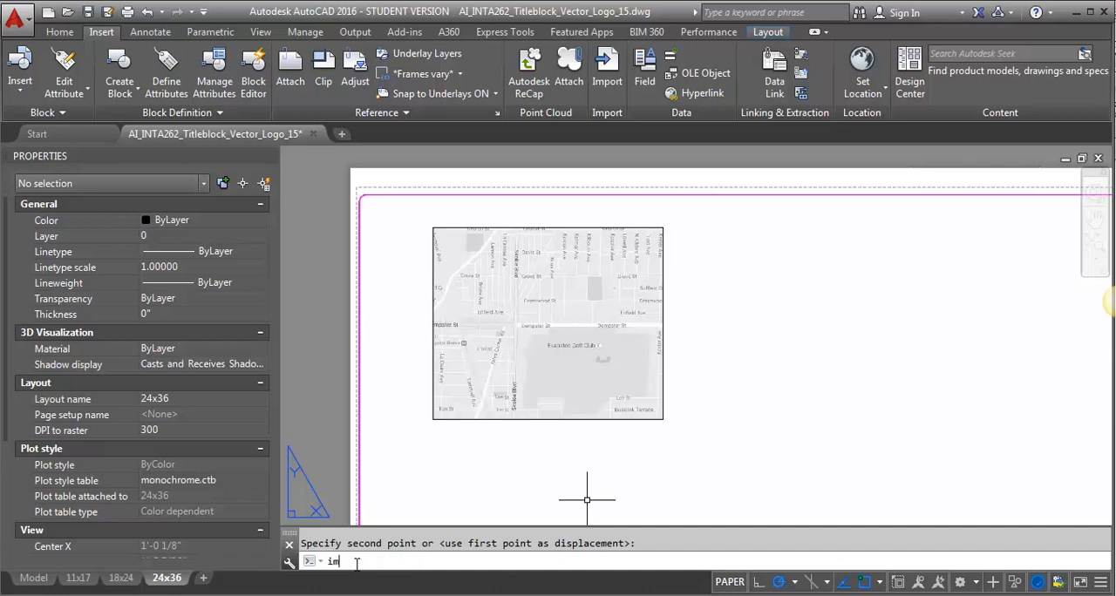